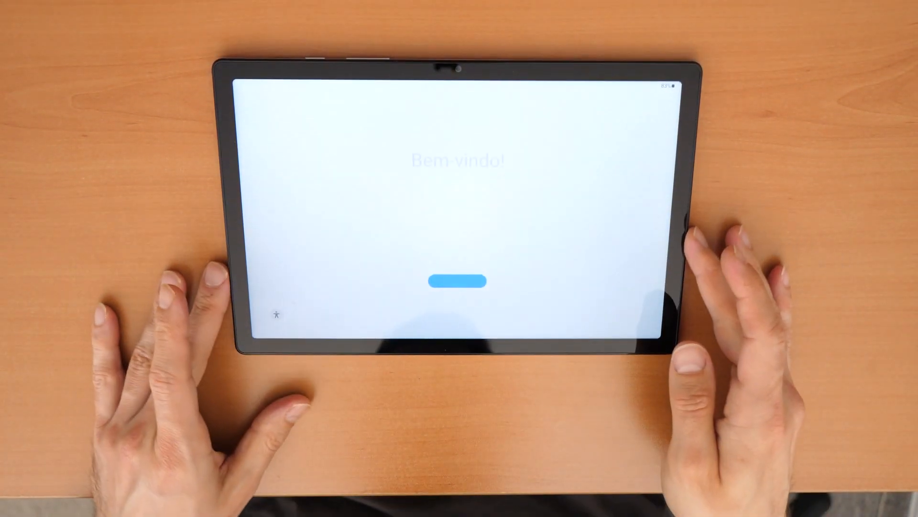
# - Leave the Bem-vindo welcome screen and scroll the language list down to the English variants
pyautogui.click(454, 286)
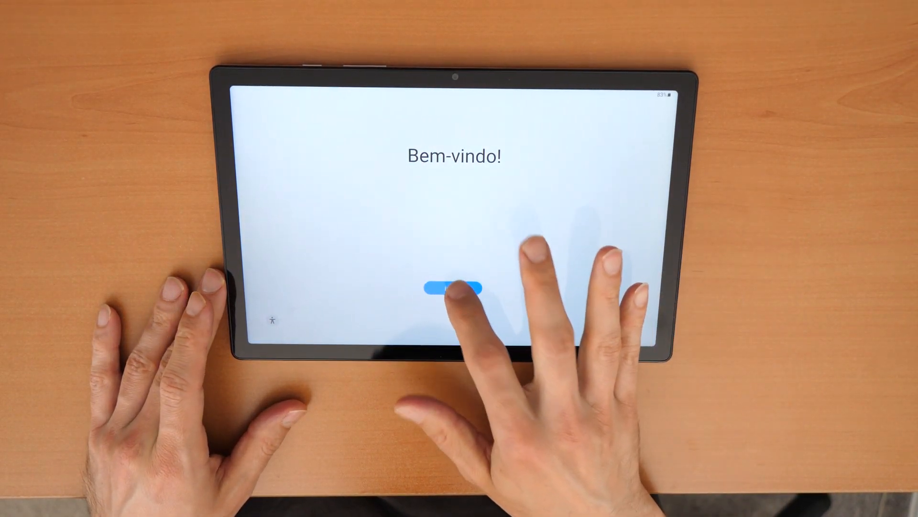
pyautogui.click(453, 288)
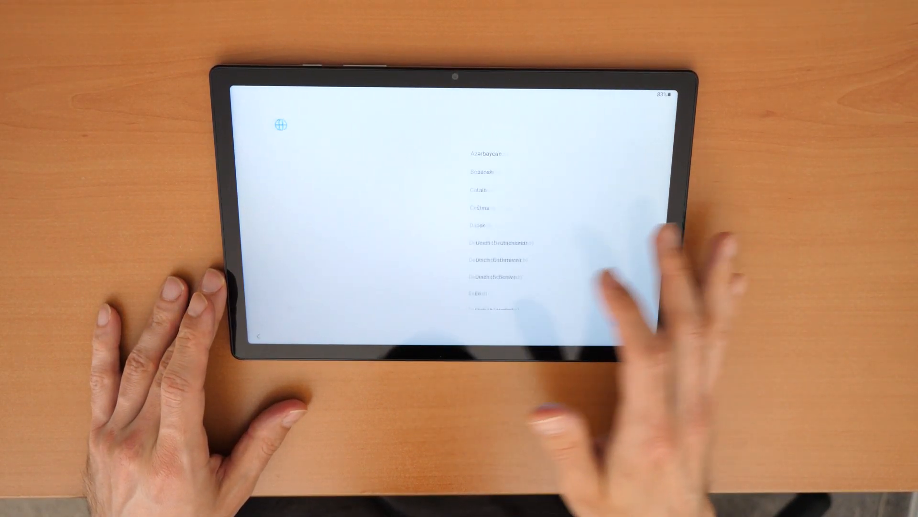
pyautogui.scroll(-3)
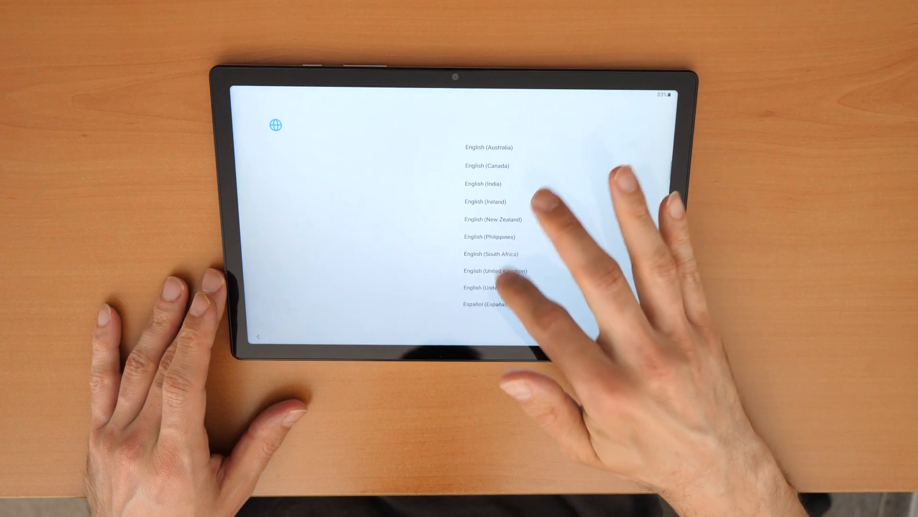
pyautogui.scroll(-3)
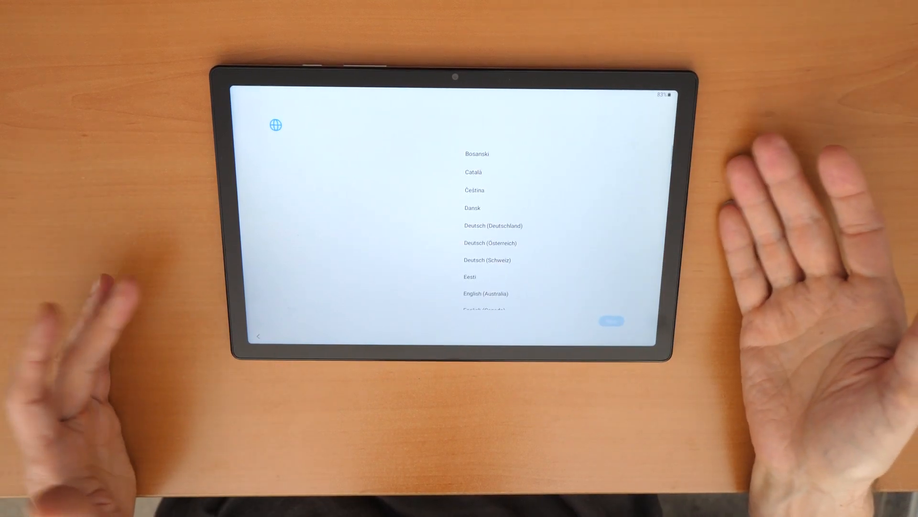